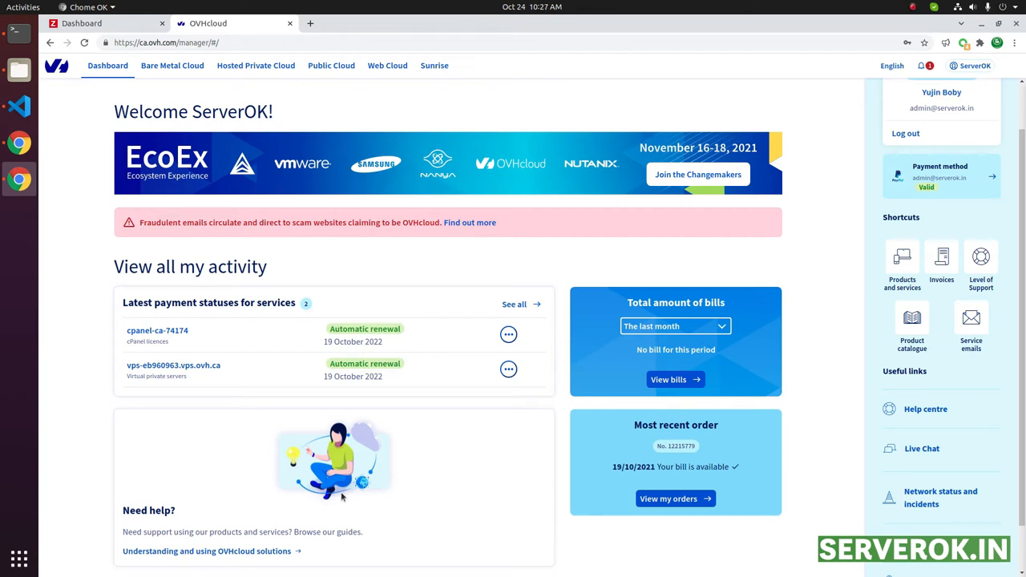
mouse_move(172, 65)
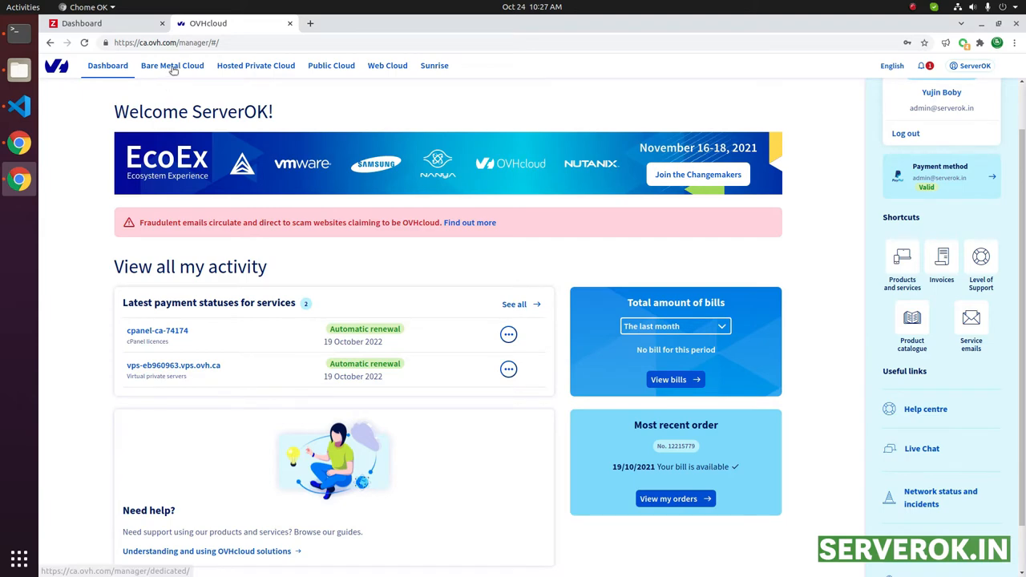
- Show the Bare Metal Cloud section with the Virtual private servers list expanded
left_click(173, 65)
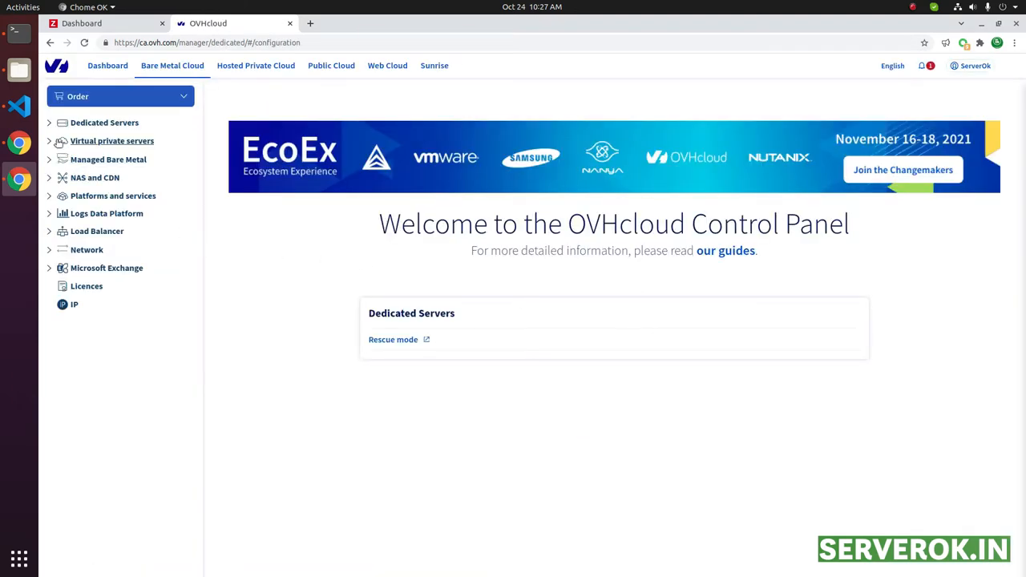
left_click(112, 140)
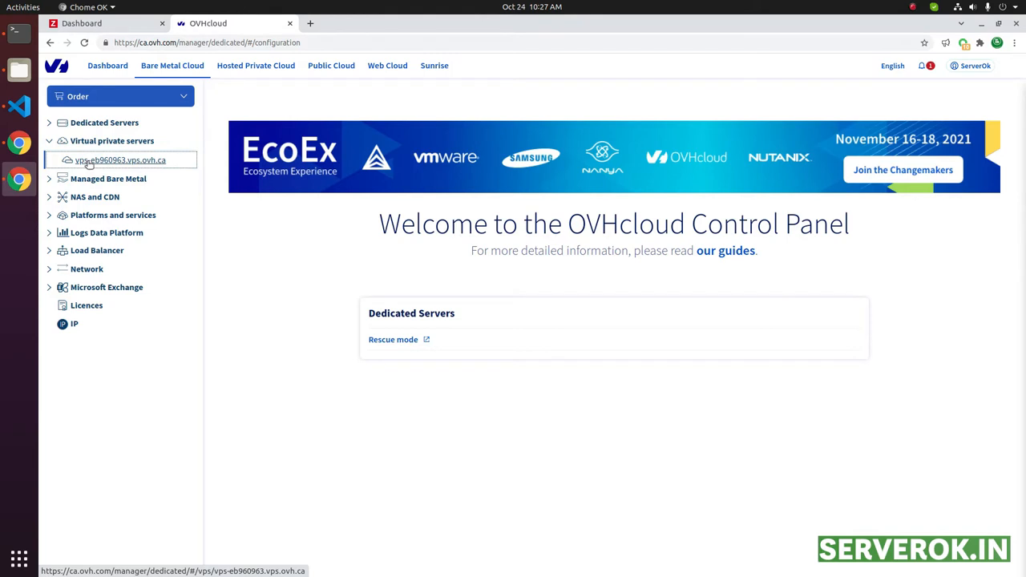
- Show the vps-eb960963.vps.ovh.ca dashboard, peeking at its boot options without rebooting
left_click(121, 160)
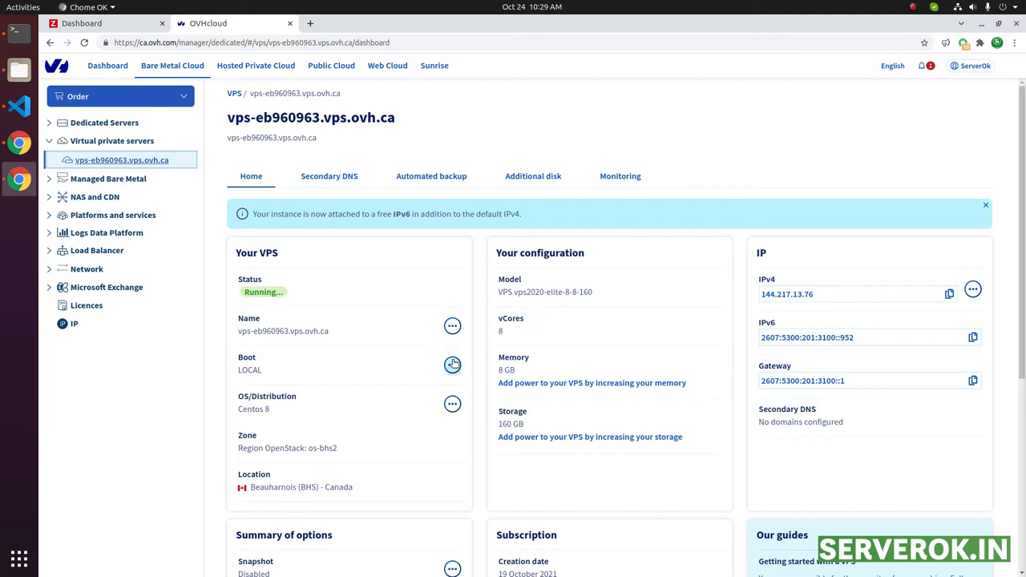
left_click(453, 365)
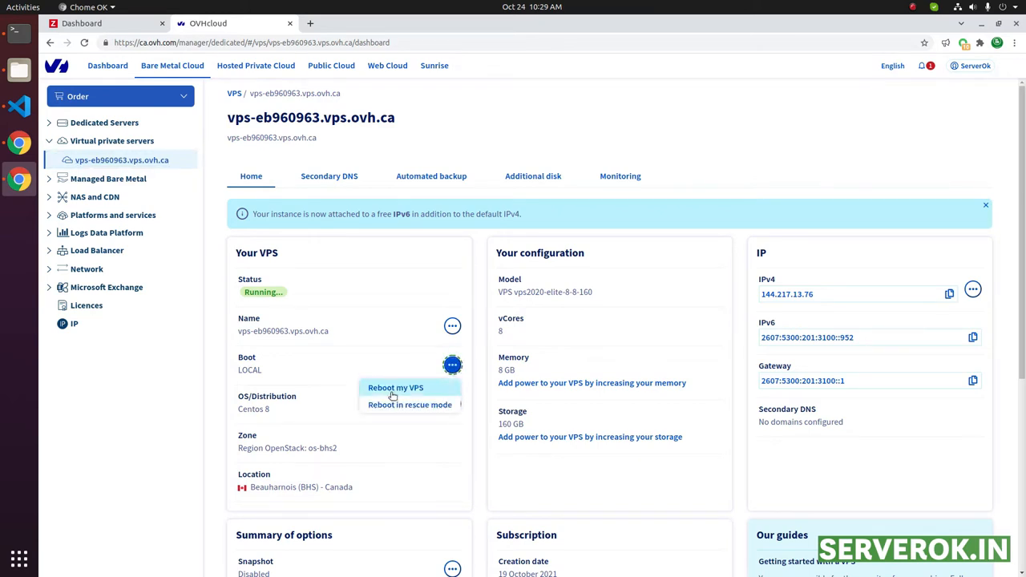
mouse_move(395, 388)
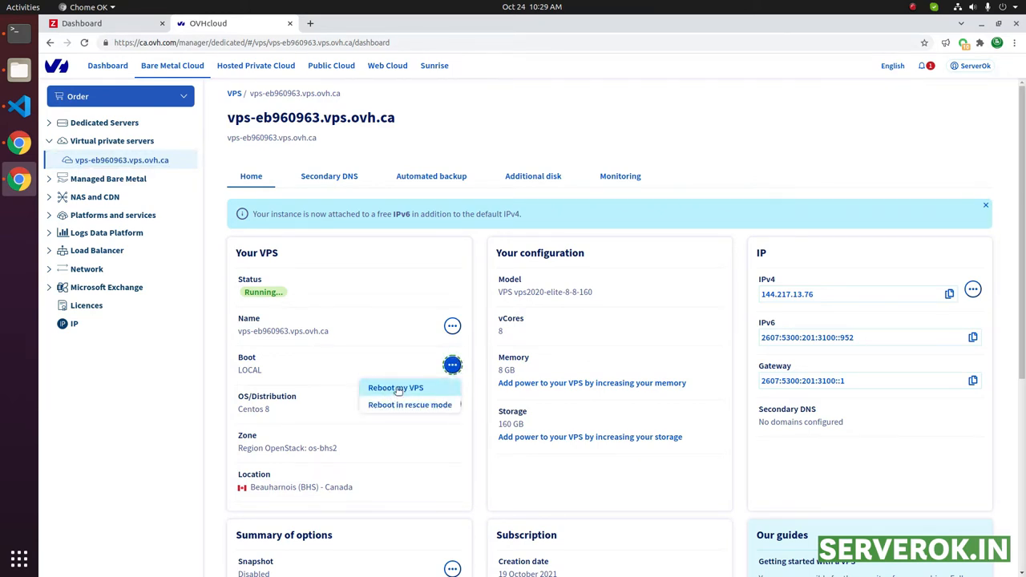
left_click(659, 341)
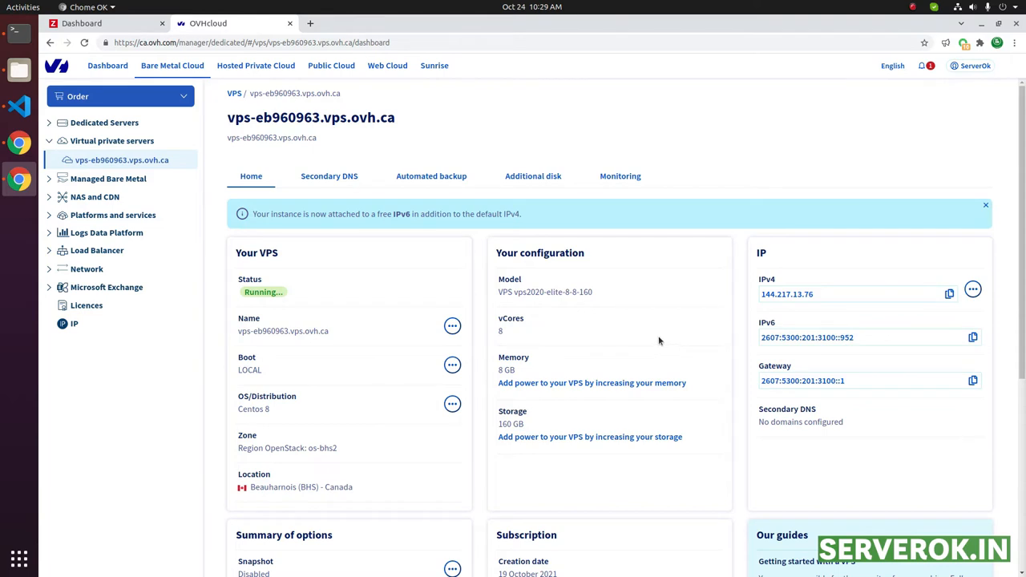
mouse_move(452, 326)
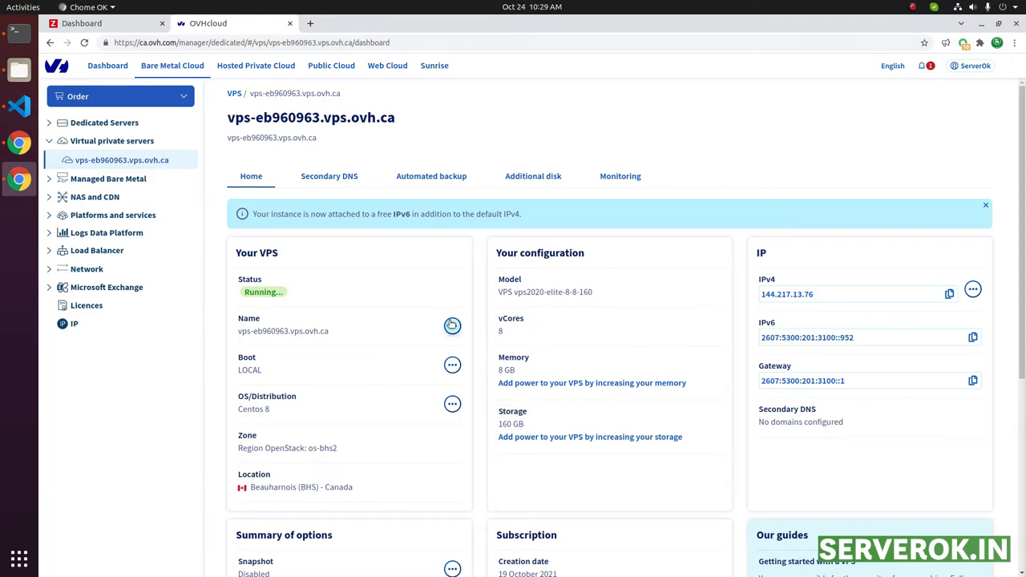
- Launch the VPS KVM console in its own noVNC browser tab from the actions menu
left_click(452, 327)
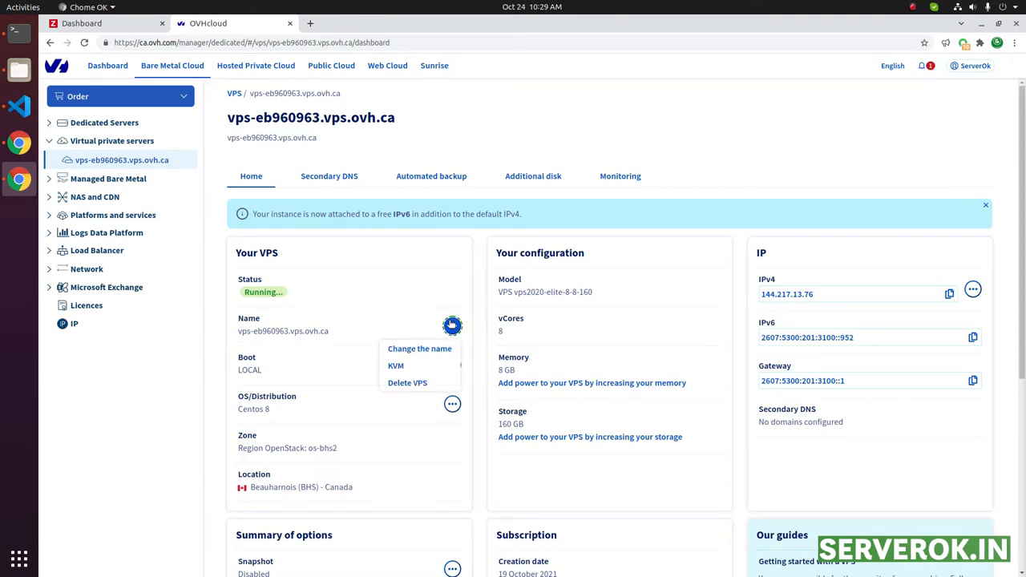
left_click(452, 325)
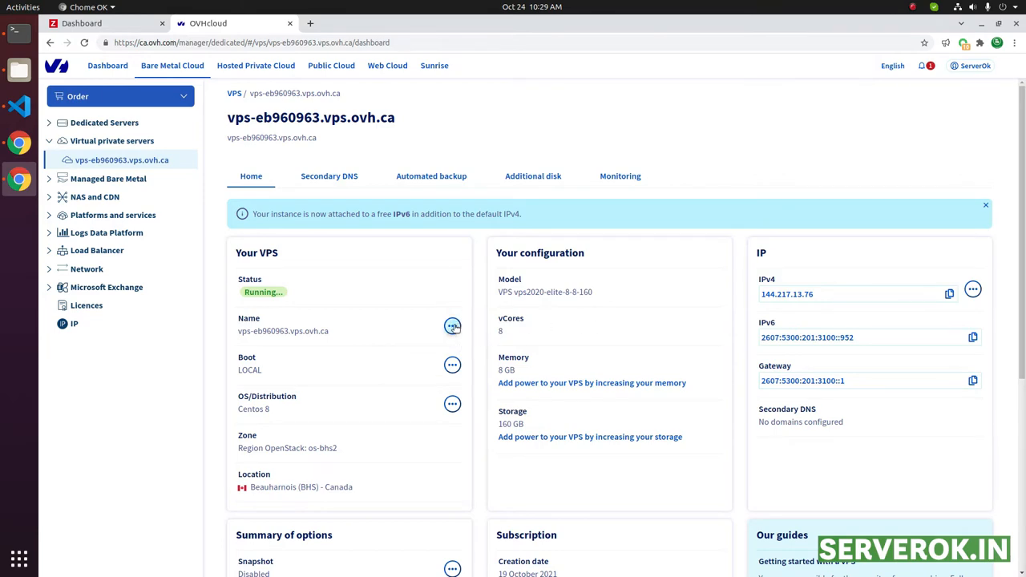
left_click(452, 325)
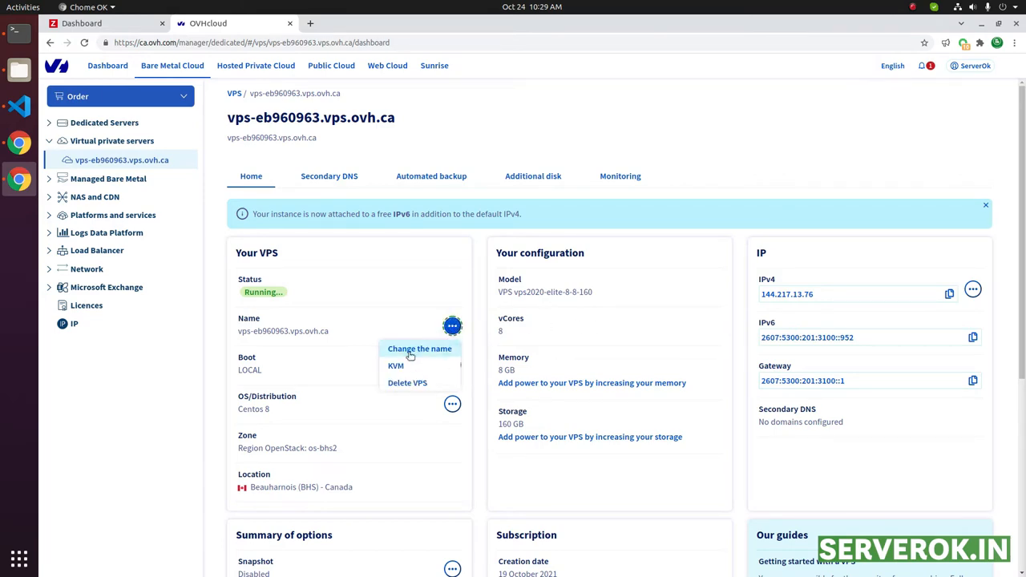
left_click(395, 365)
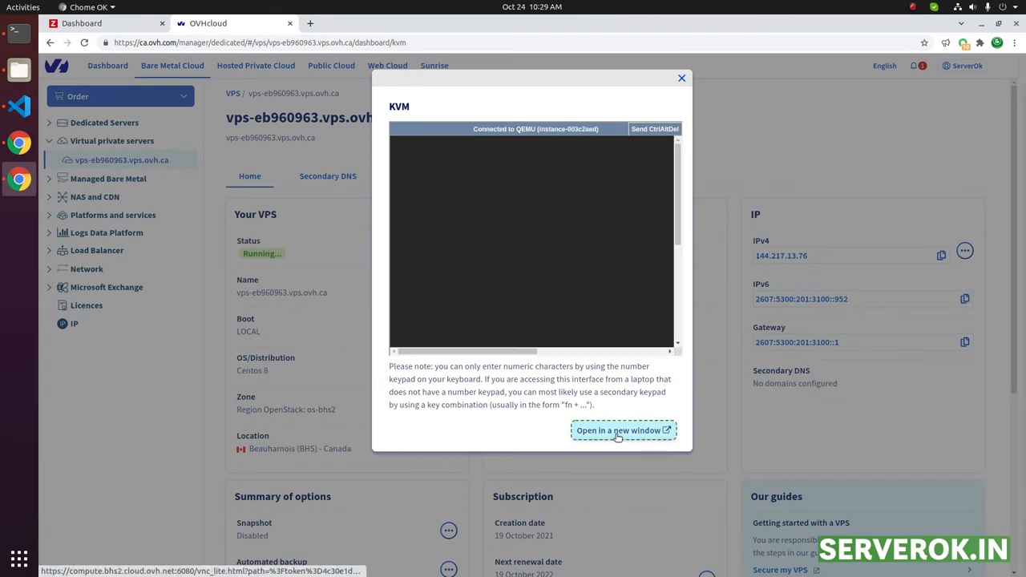
left_click(623, 431)
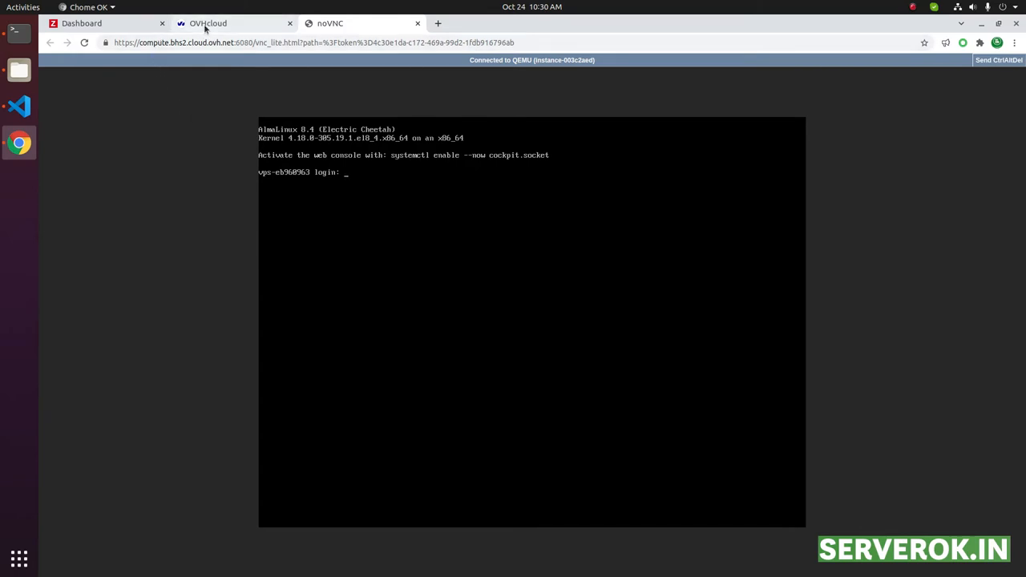
- Return to the control panel and dismiss the KVM console preview dialog
left_click(232, 24)
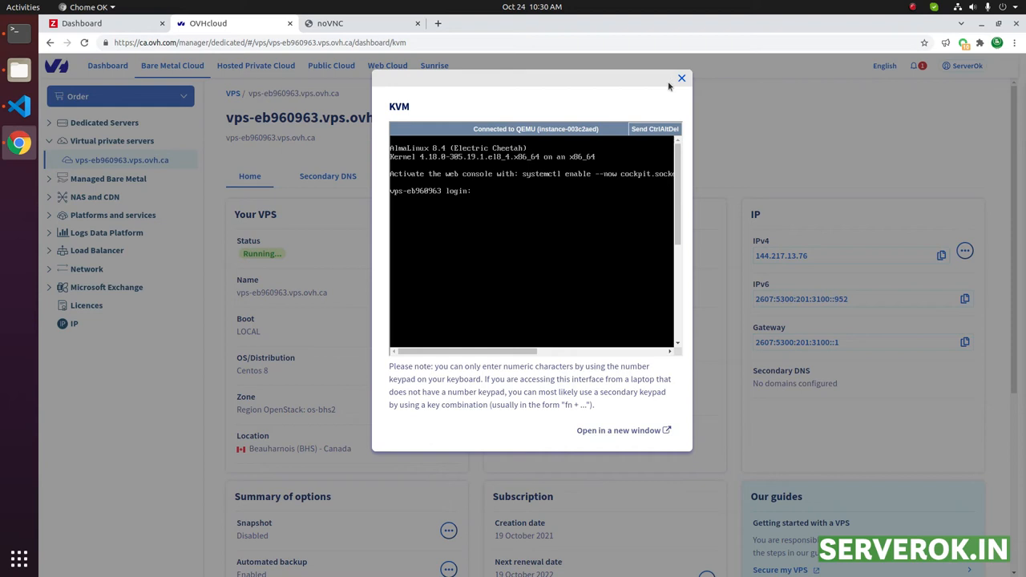
left_click(681, 79)
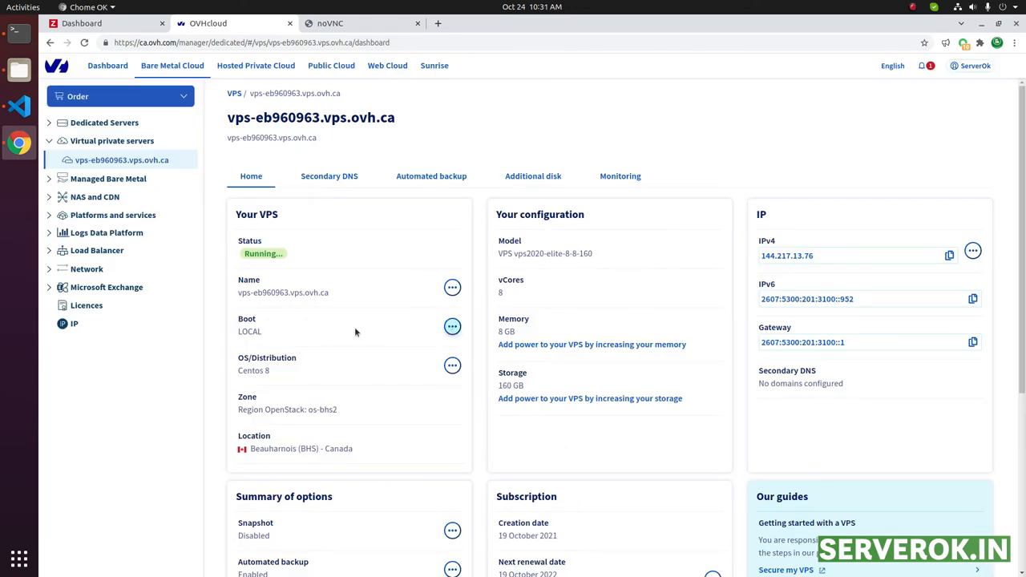
- Reboot vps-eb960963.vps.ovh.ca from its Boot menu
left_click(452, 326)
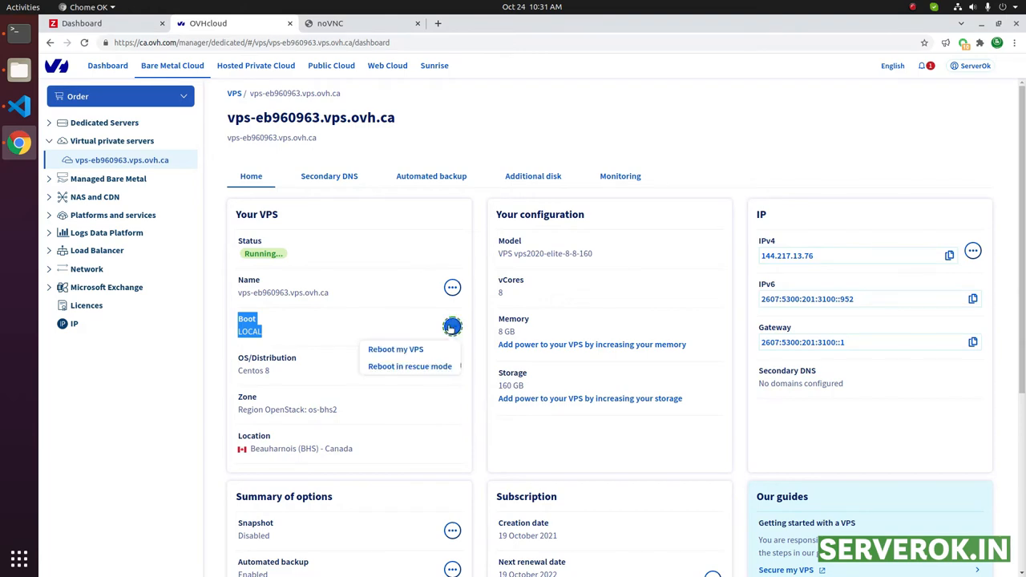
mouse_move(395, 349)
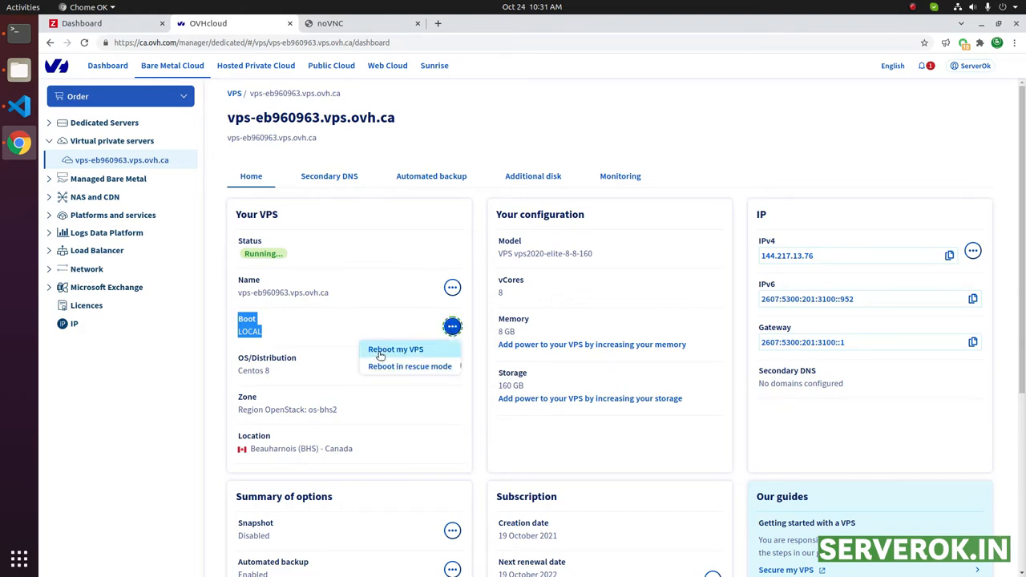
left_click(395, 349)
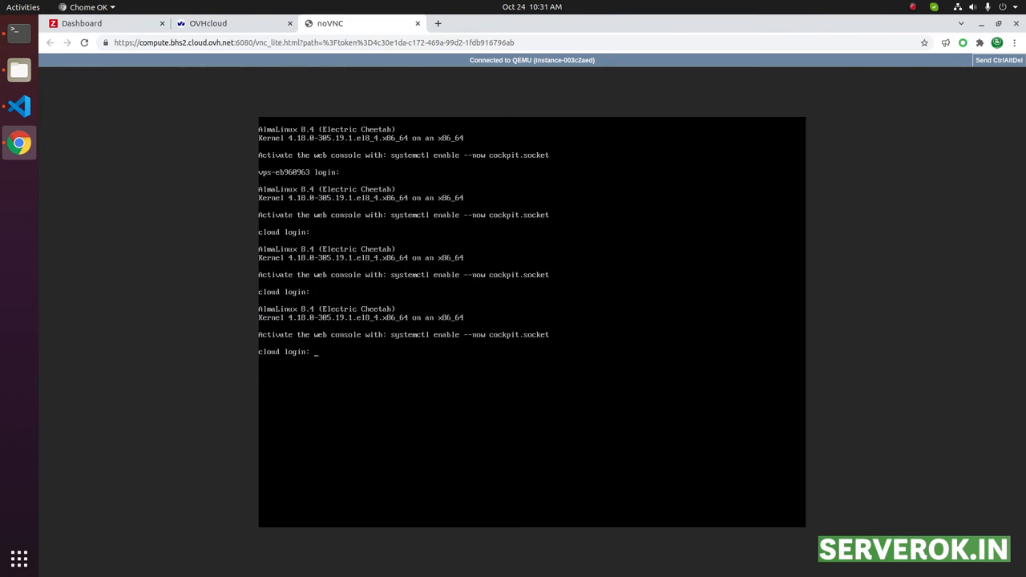
left_click(233, 22)
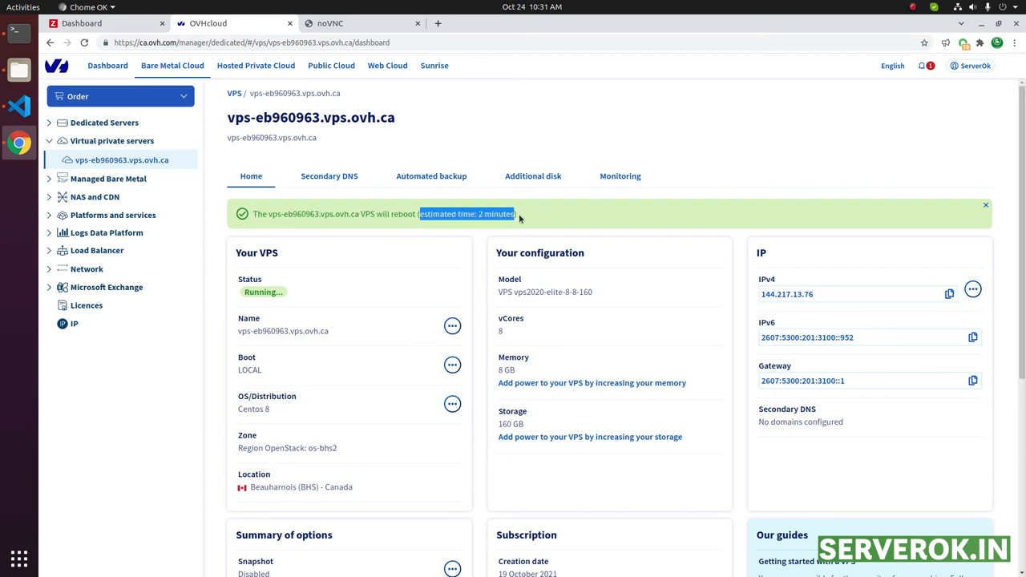
left_click(361, 23)
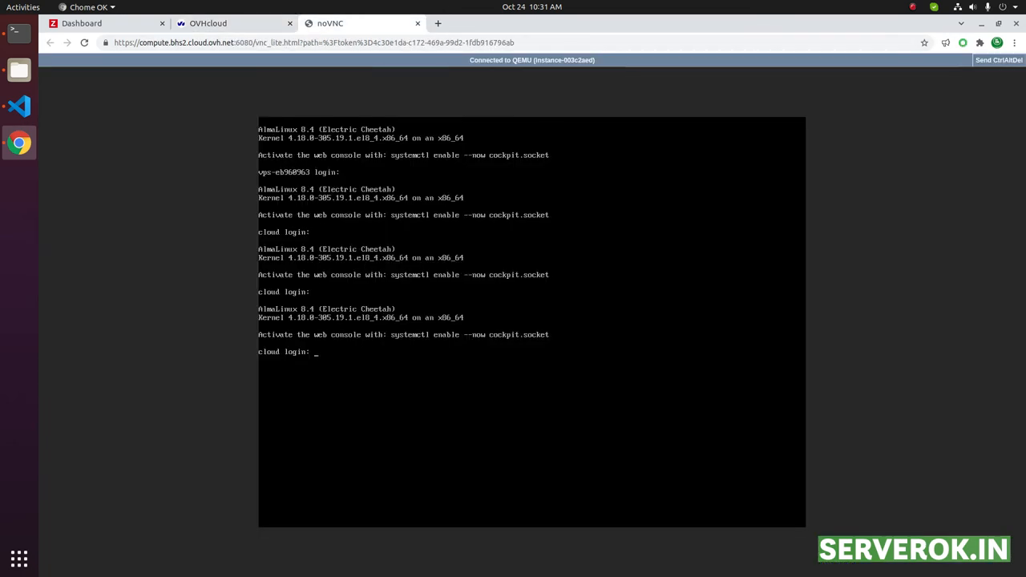